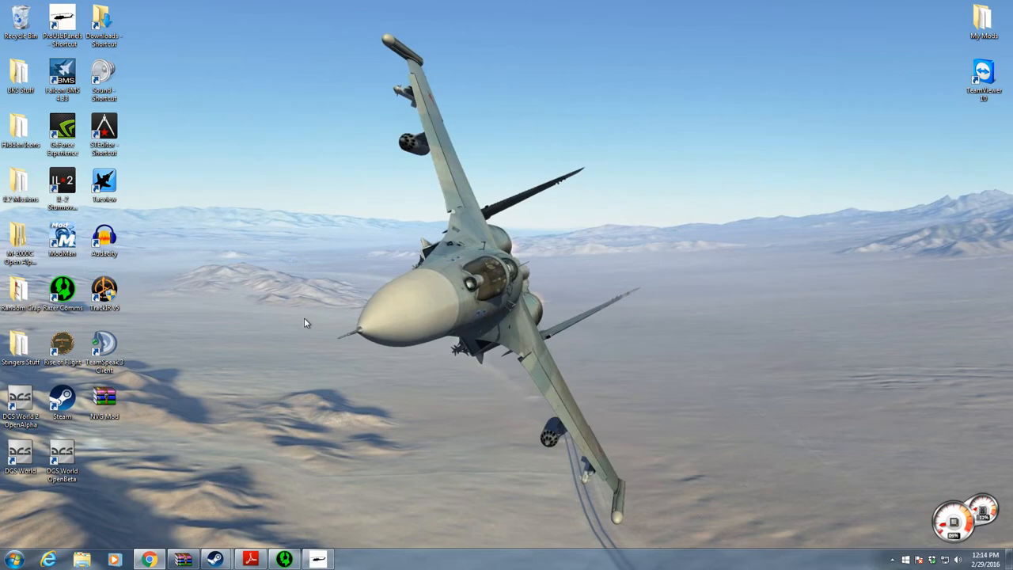
# Drop the NVG Mod.zip archive onto an open area of the desktop
pyautogui.moveTo(104, 396); pyautogui.dragTo(608, 237)
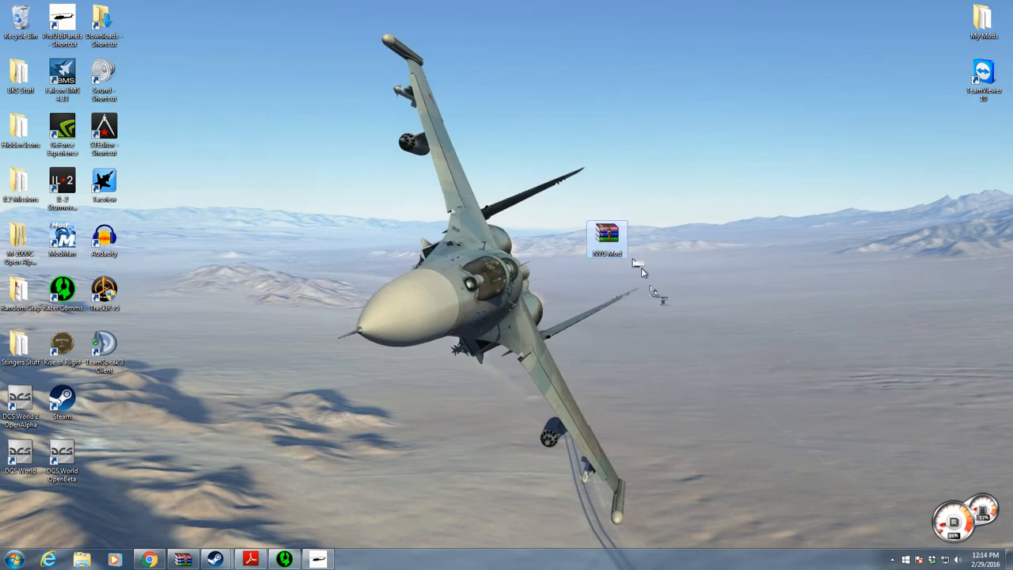
pyautogui.rightClick(608, 238)
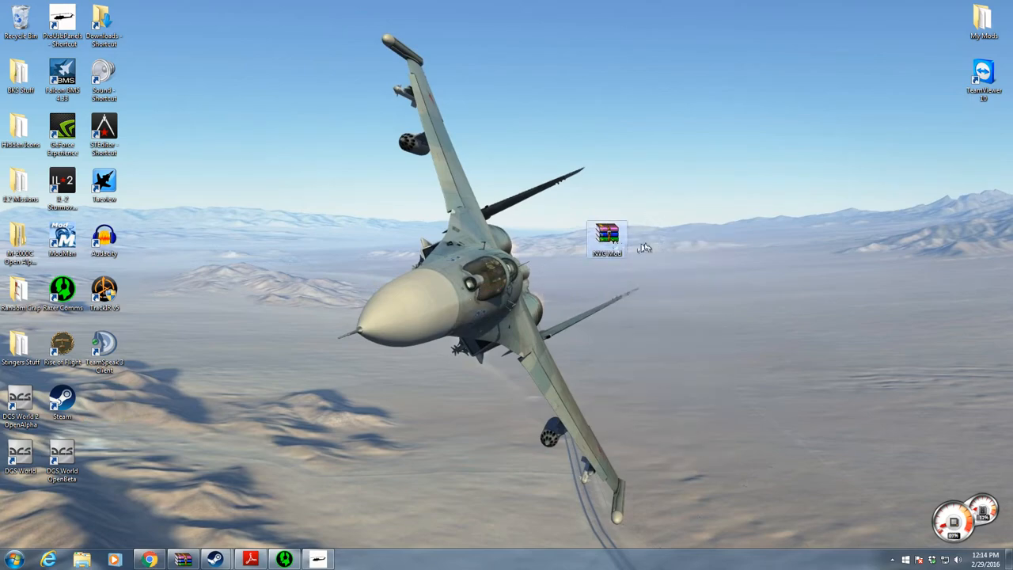
# Open NVG Mod.zip in WinRAR and select its Bazar and Mods folders together
pyautogui.doubleClick(607, 237)
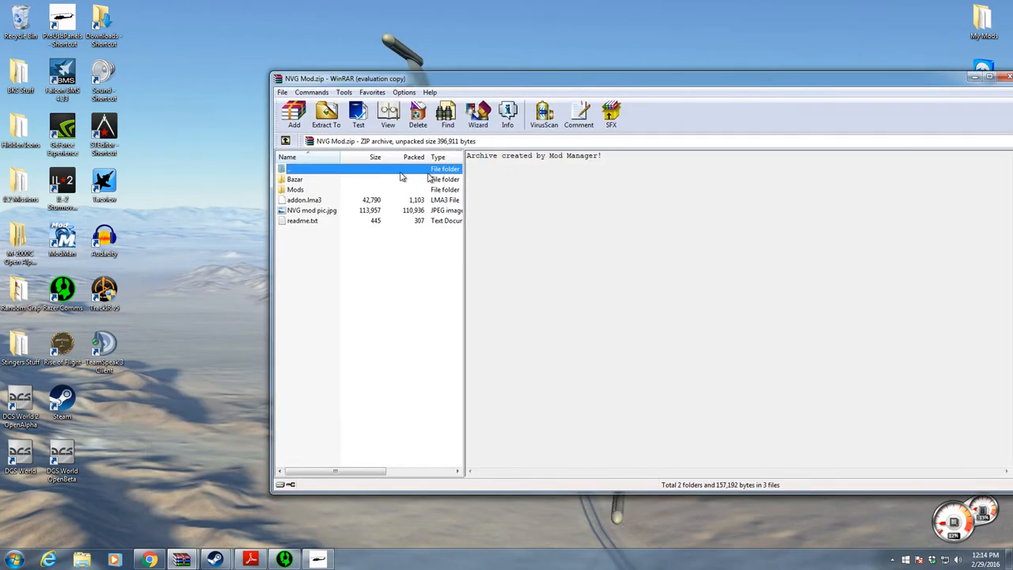
pyautogui.click(295, 179)
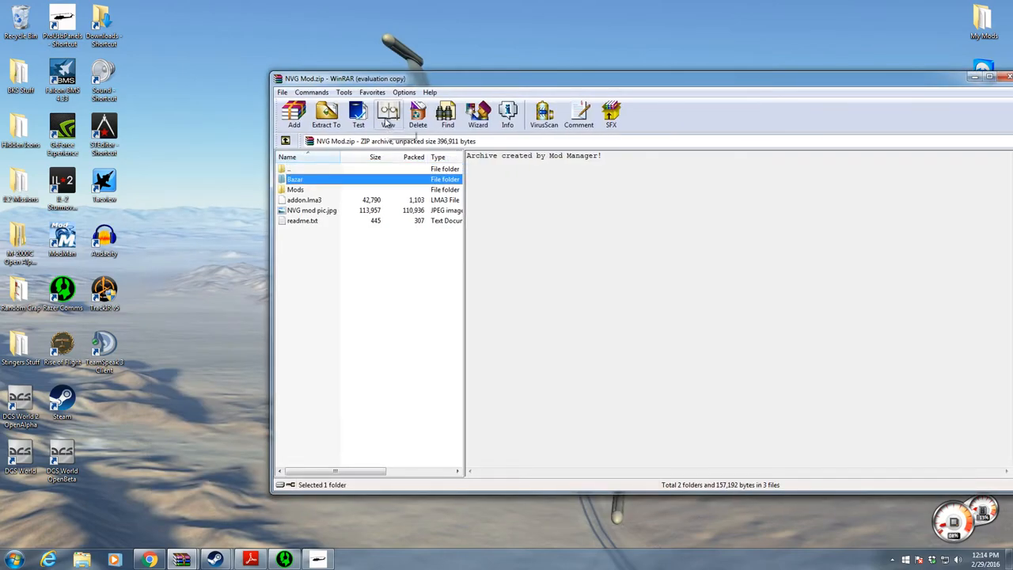
pyautogui.click(294, 190)
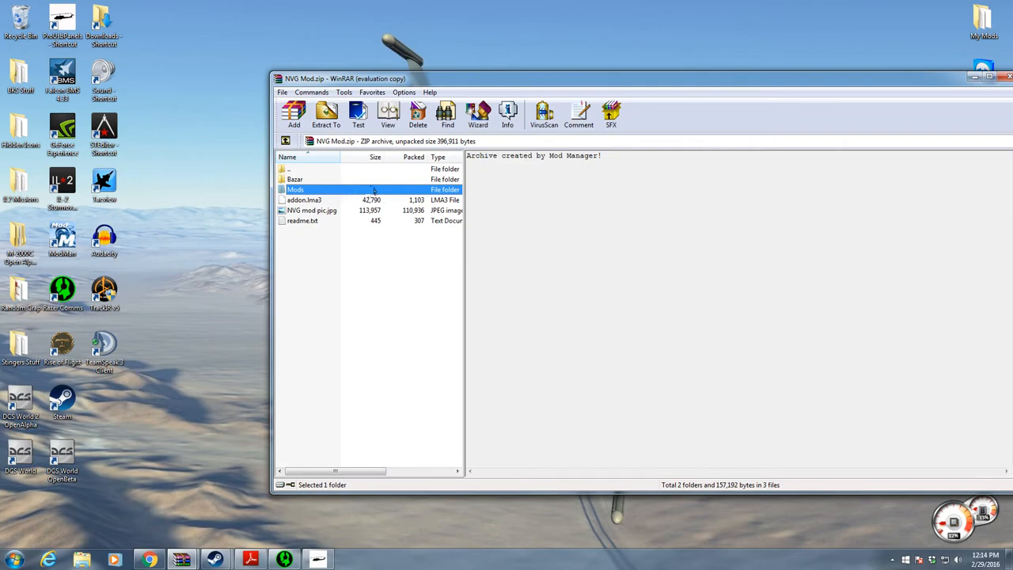
pyautogui.click(294, 179)
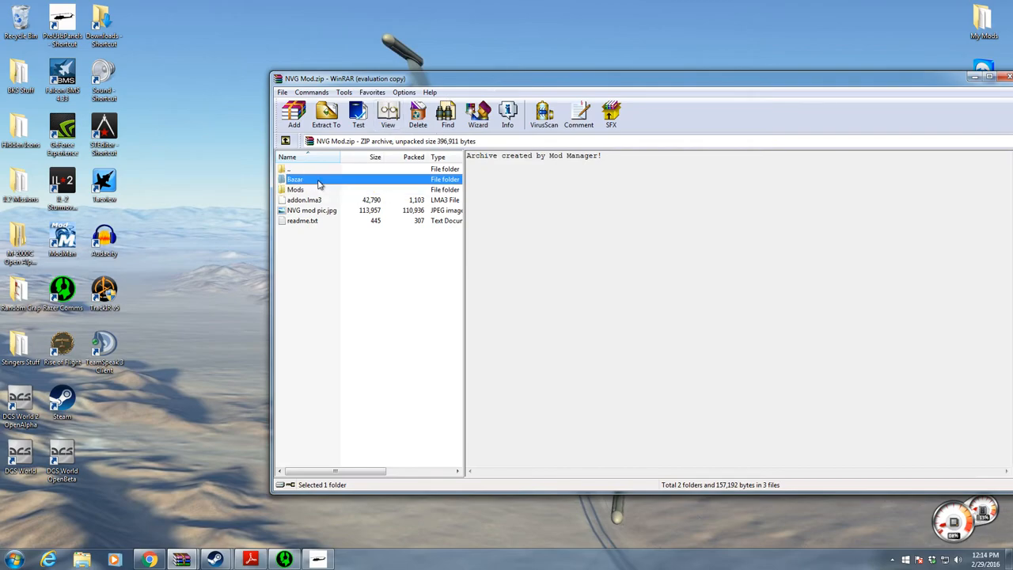
pyautogui.click(295, 190)
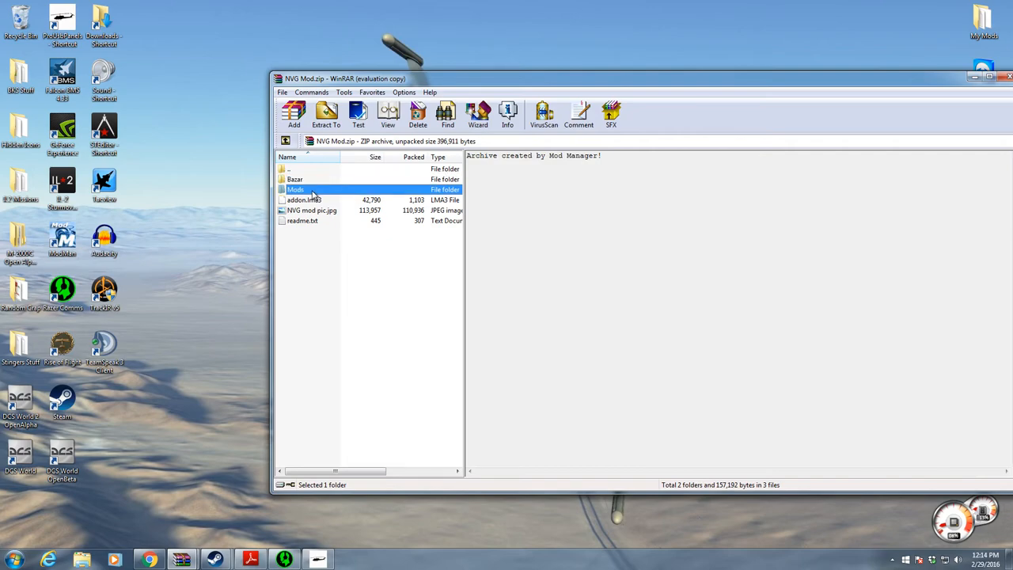
pyautogui.moveTo(317, 190)
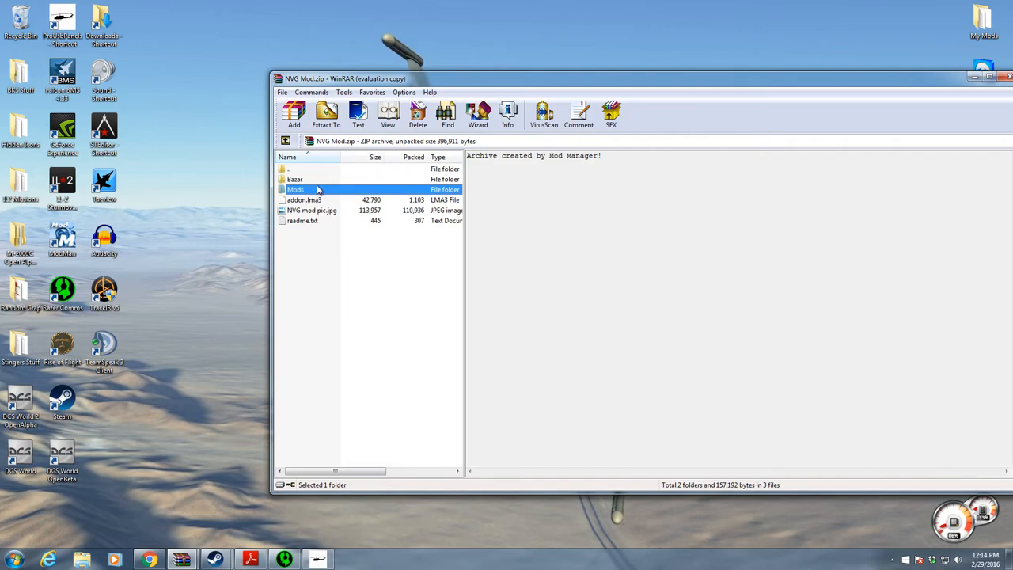
pyautogui.click(294, 179)
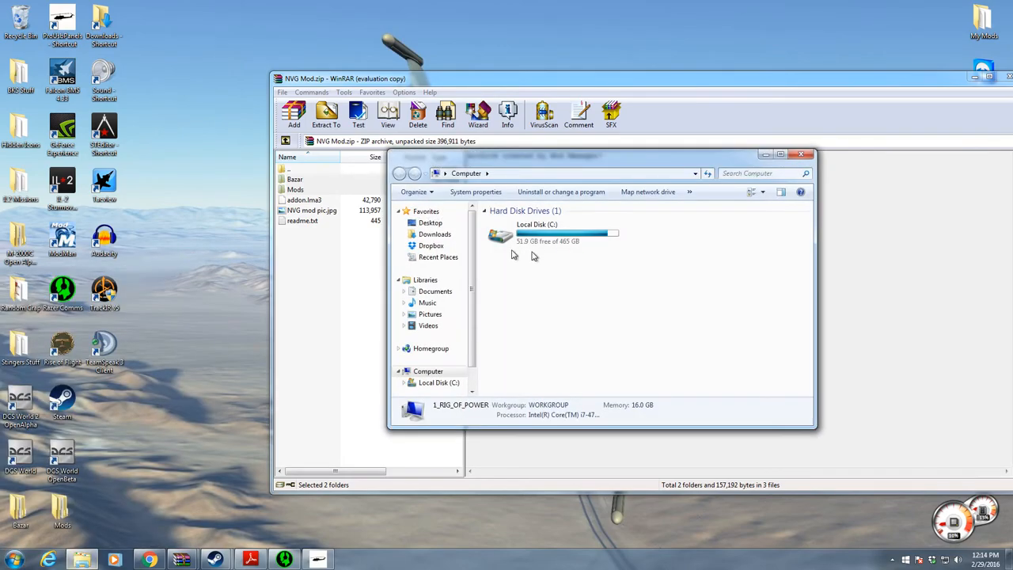
# Browse Local Disk (C:) into DCS World 2 OpenAlpha and locate its Bazar and Mods folders
pyautogui.doubleClick(536, 225)
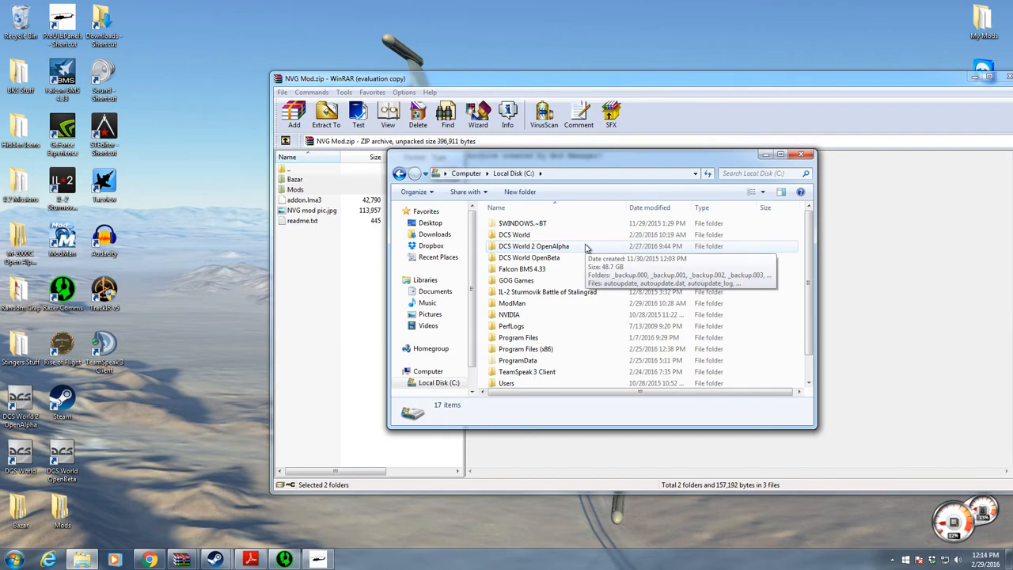
pyautogui.doubleClick(534, 245)
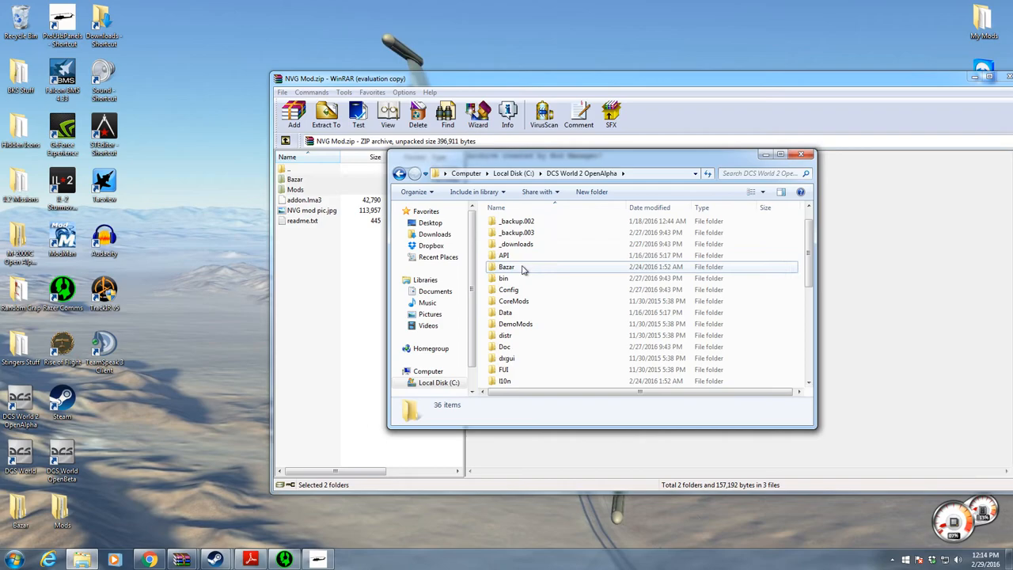
pyautogui.click(507, 266)
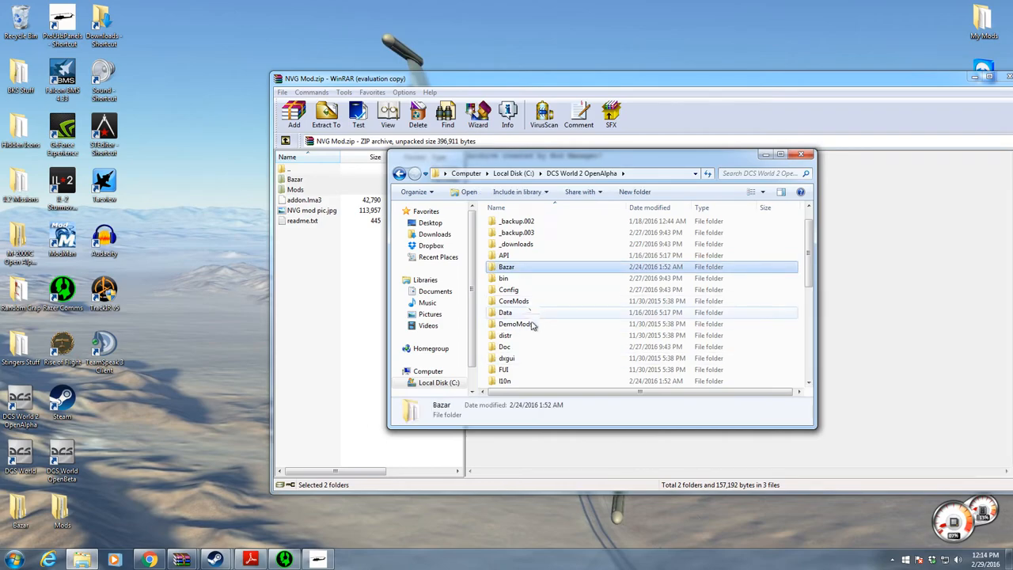
pyautogui.scroll(-3)
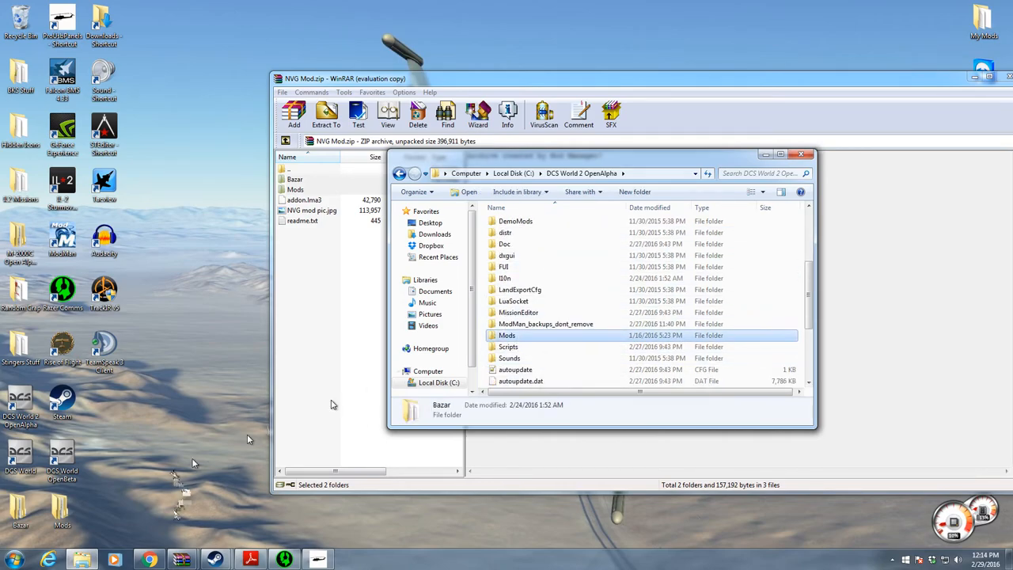
pyautogui.click(507, 336)
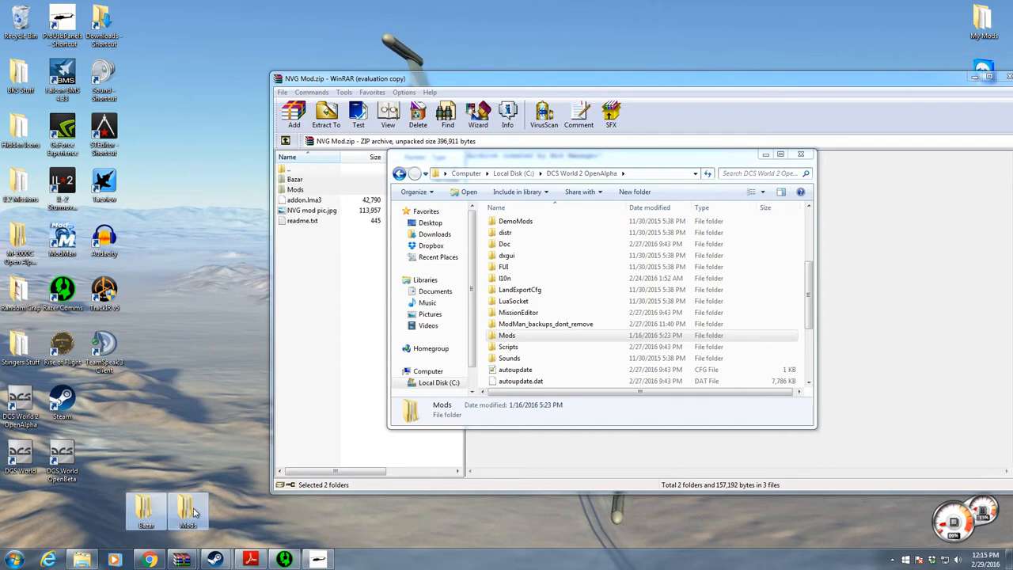
# Browse the extracted Mods > aircraft > M-2000C > Cockpit folder to its device_init file
pyautogui.doubleClick(507, 336)
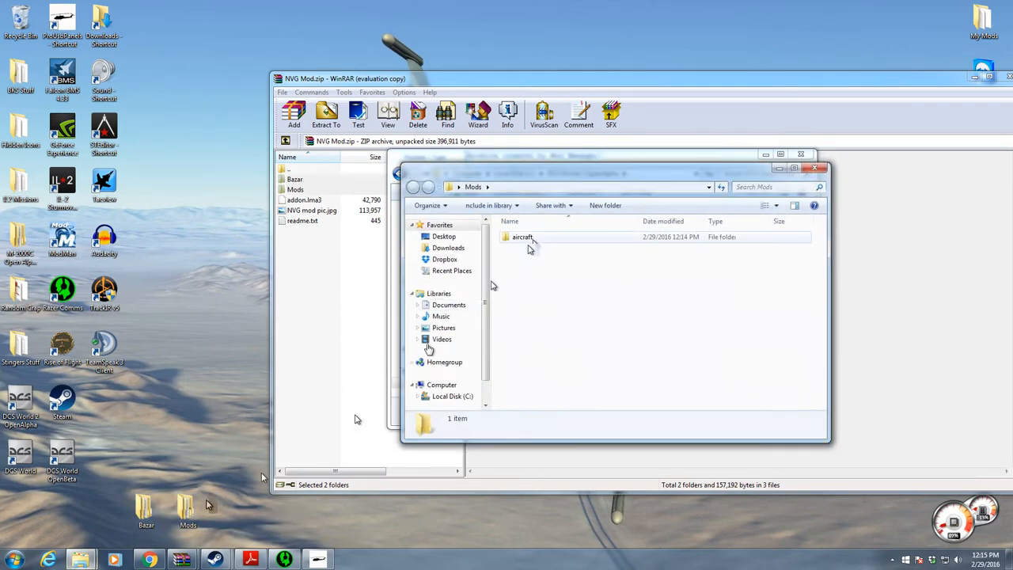
pyautogui.moveTo(538, 244)
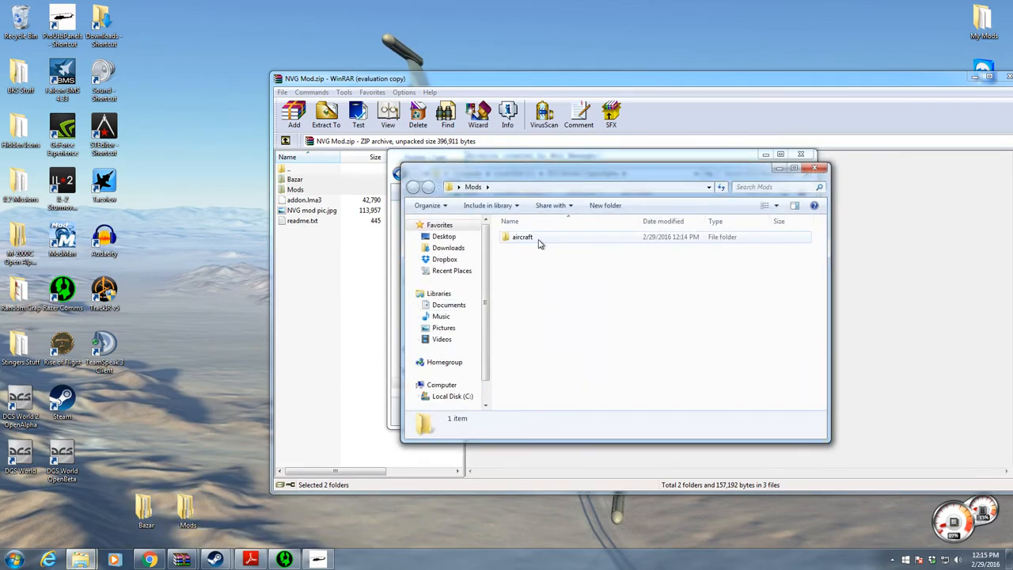
pyautogui.doubleClick(523, 238)
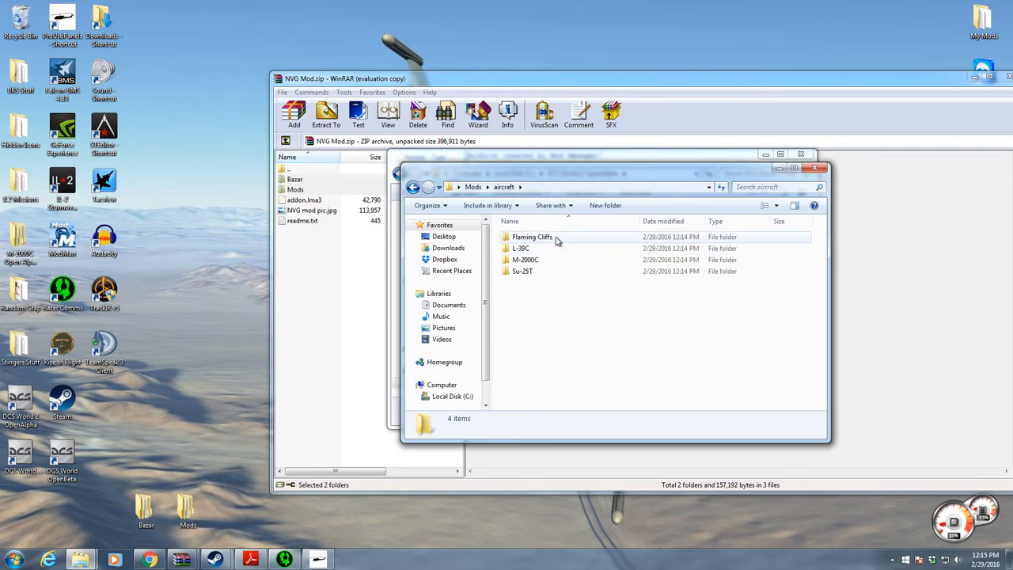
pyautogui.moveTo(551, 288)
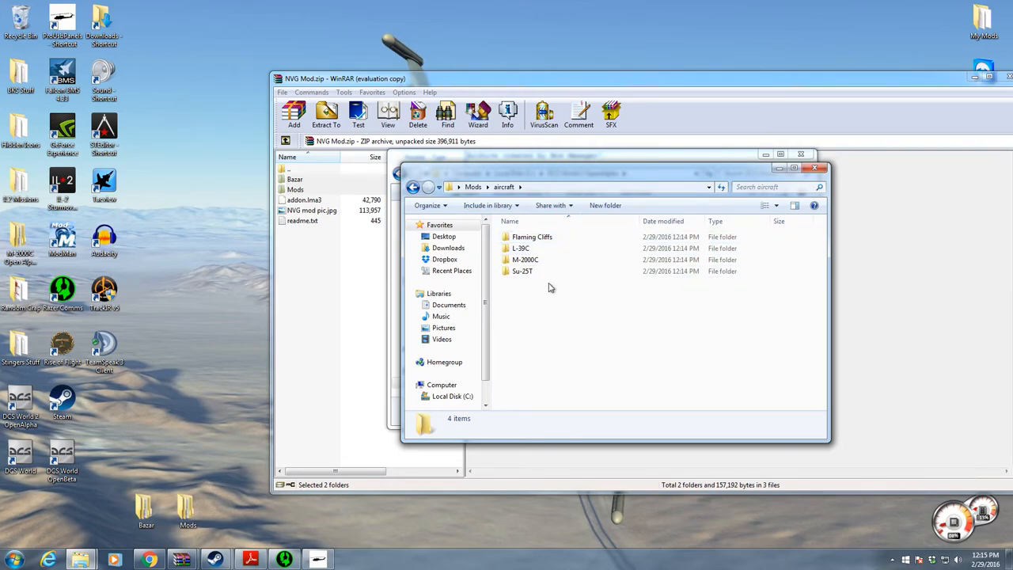
pyautogui.doubleClick(526, 260)
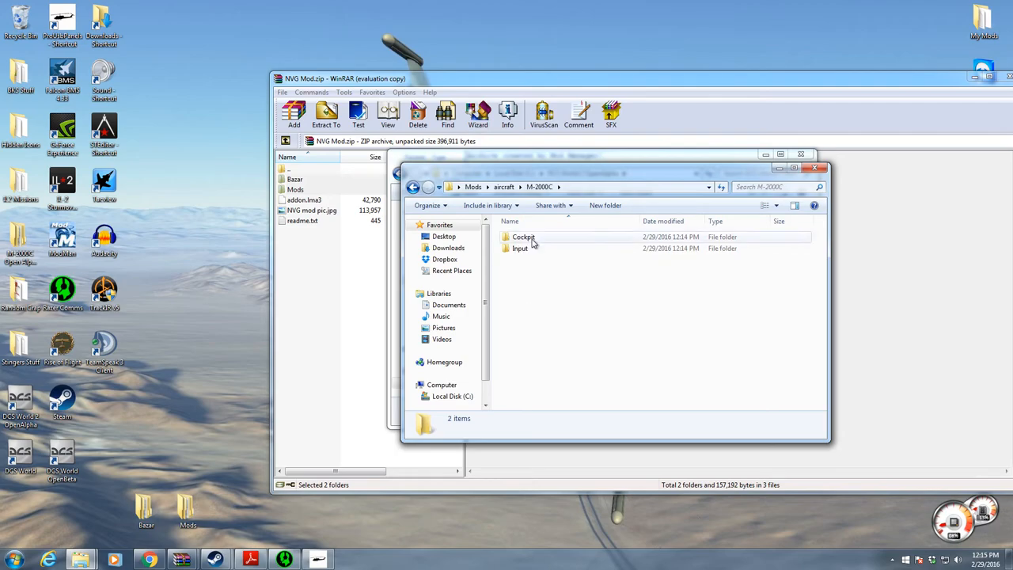
pyautogui.doubleClick(523, 238)
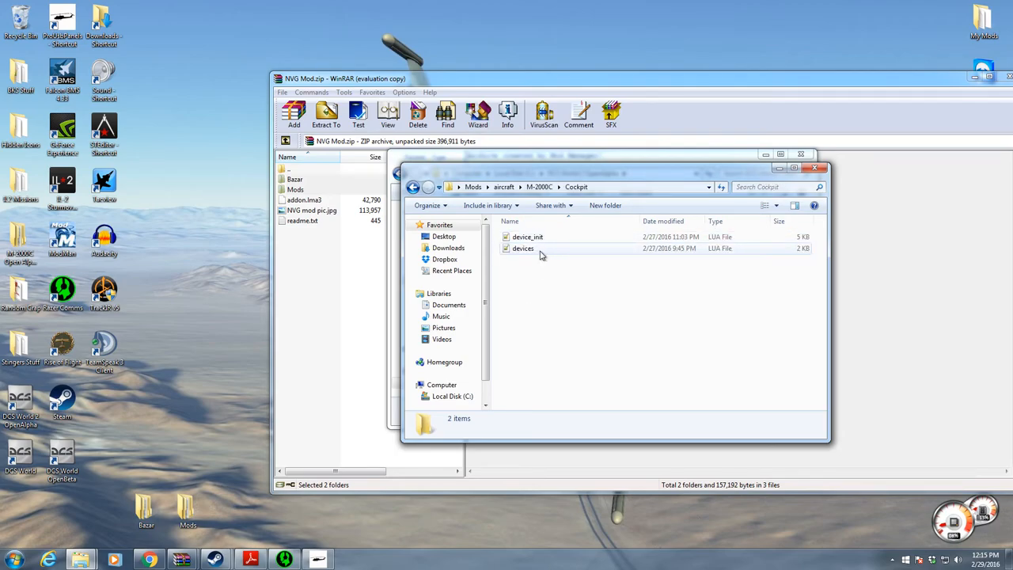
# Check device_init in Cockpit, then move over to the M-2000C Input folder
pyautogui.click(529, 238)
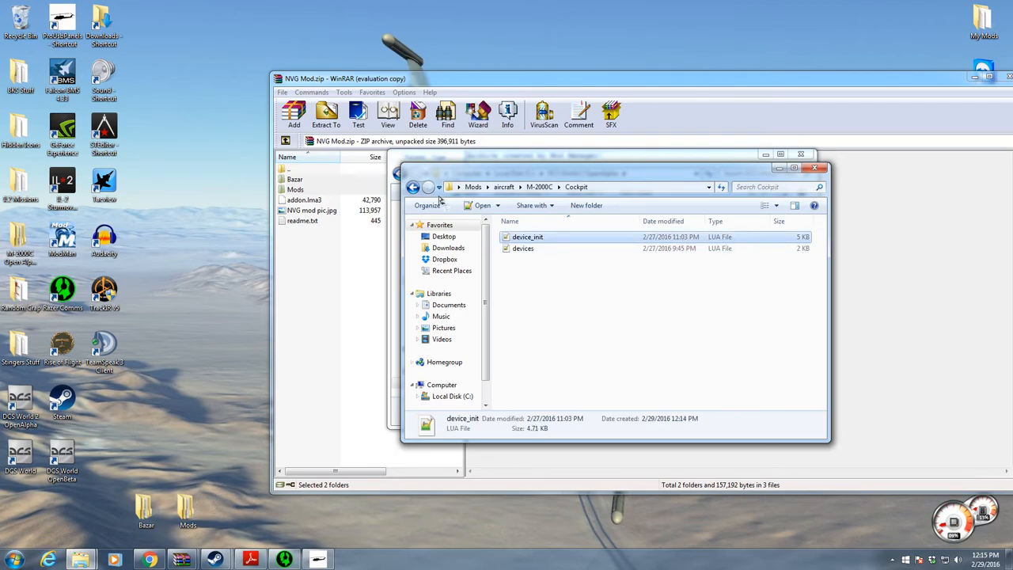
pyautogui.click(412, 187)
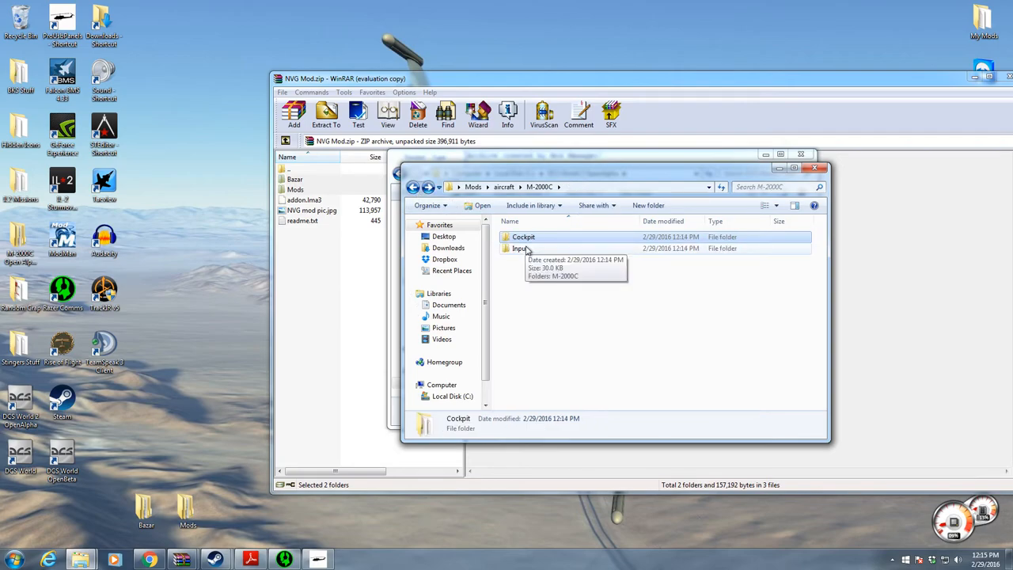
pyautogui.doubleClick(520, 248)
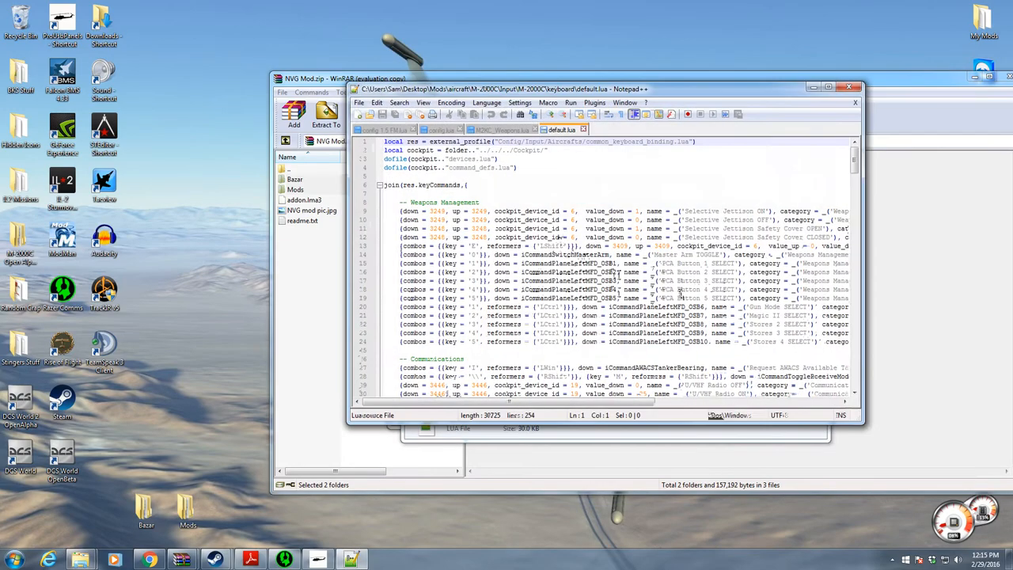
# Scroll through the M-2000C keyboard default.lua key-binding lines
pyautogui.scroll(-3)
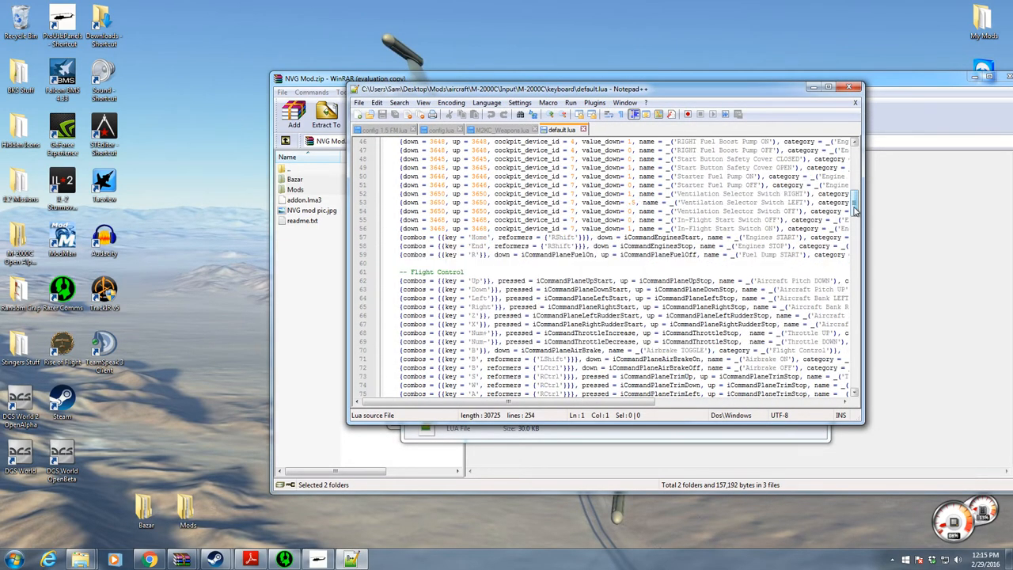
pyautogui.scroll(-3)
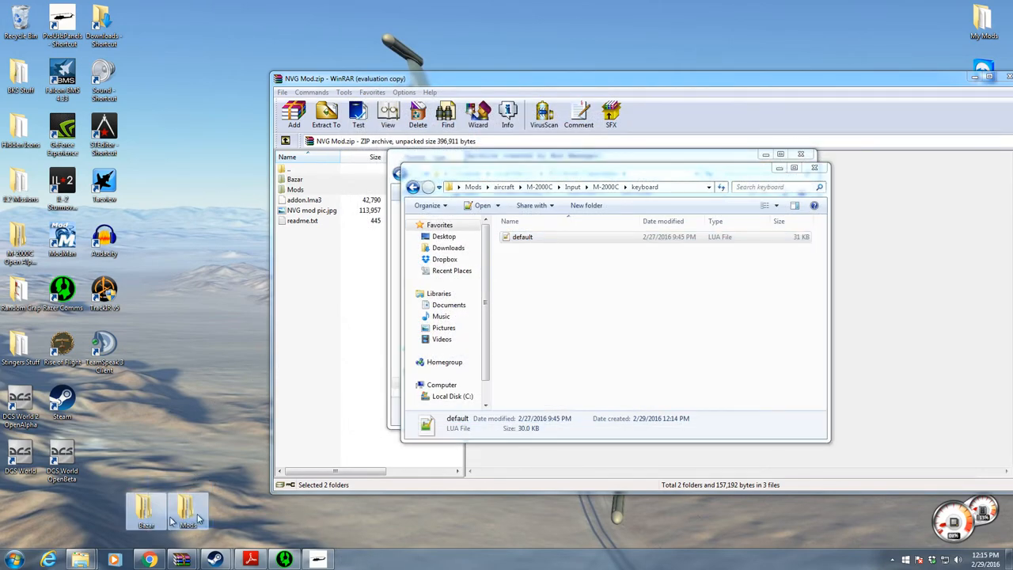
# Go into the DCS install's Mods > aircraft > Su-27T folder and locate Input
pyautogui.click(444, 236)
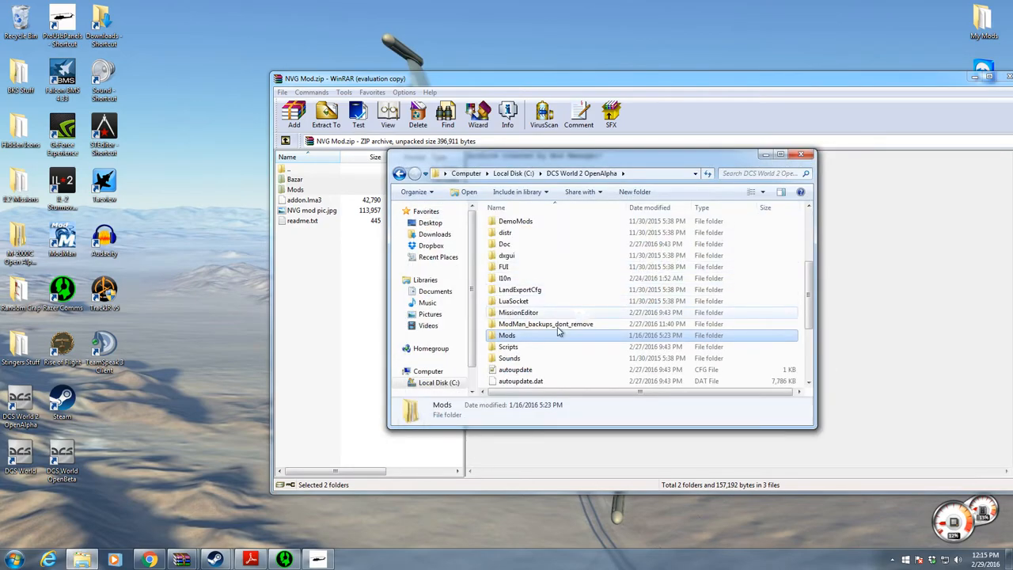
pyautogui.moveTo(526, 340)
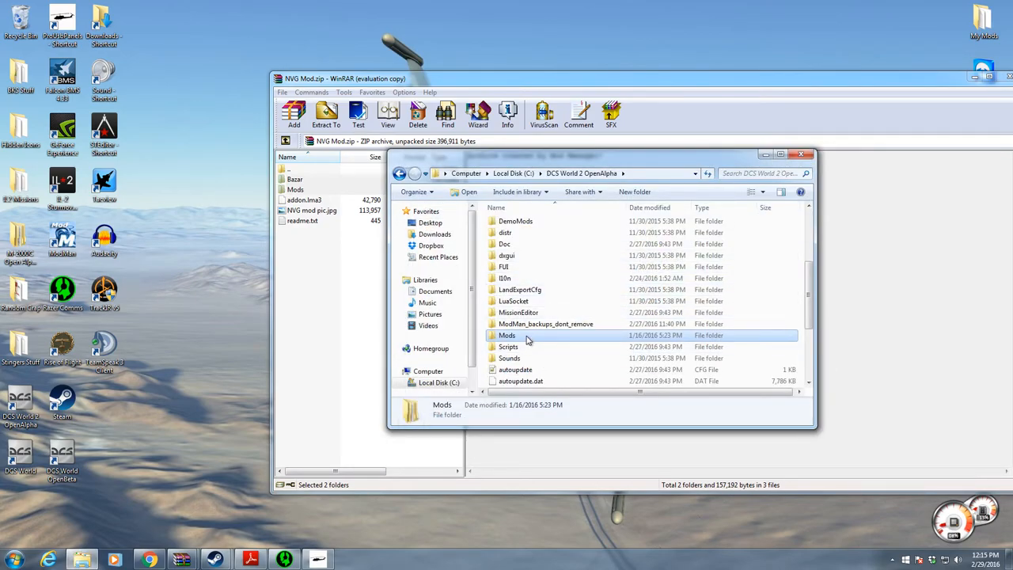
pyautogui.doubleClick(507, 335)
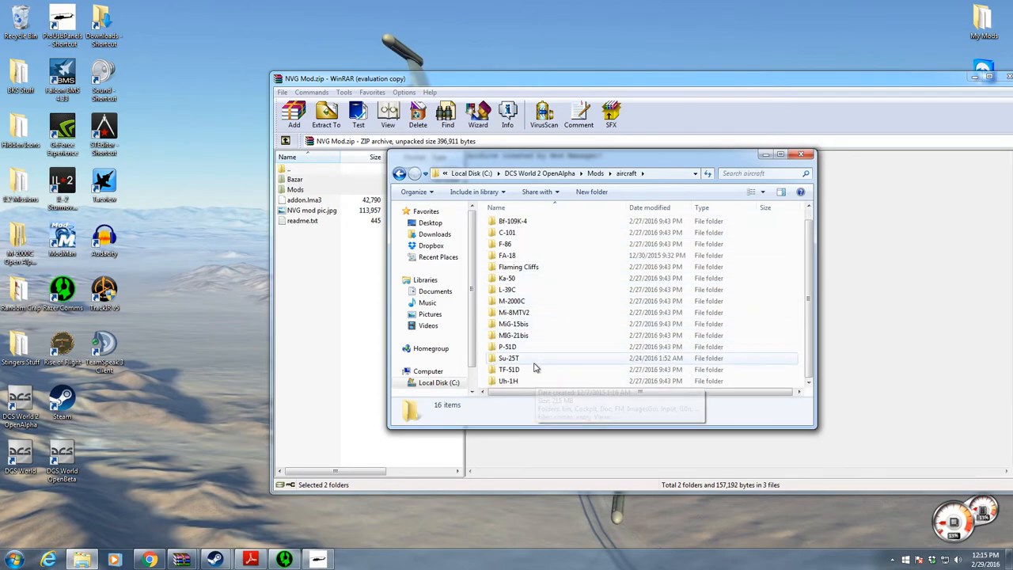
pyautogui.doubleClick(508, 358)
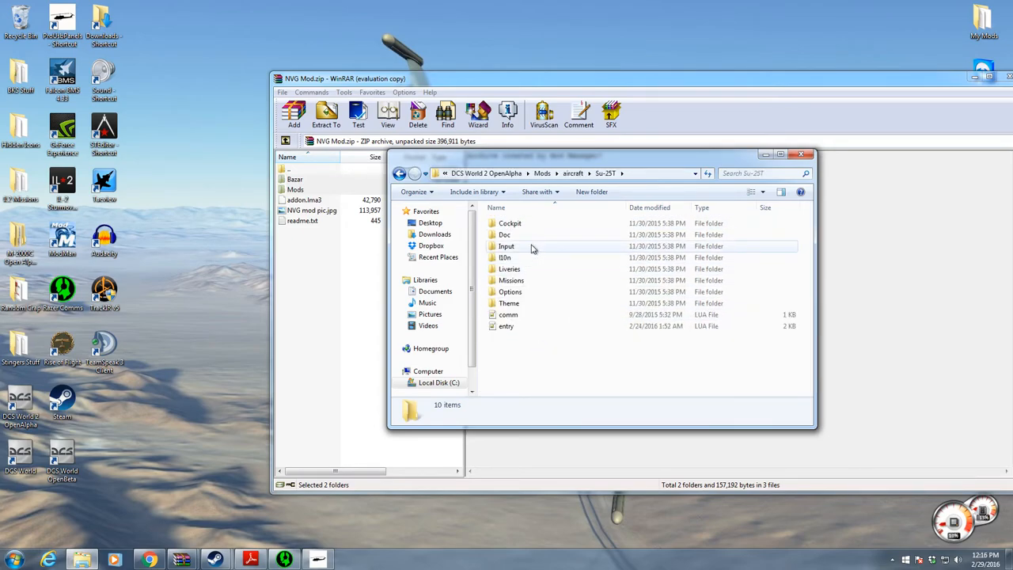
pyautogui.click(506, 247)
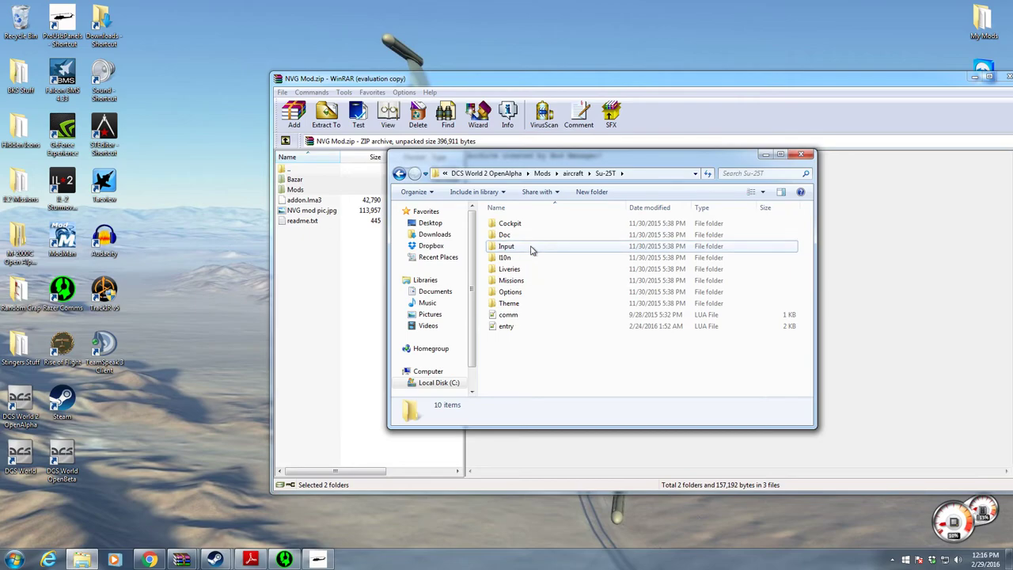
# Open the Su-27T keyboard default.lua from its Input folder in Notepad++
pyautogui.doubleClick(507, 247)
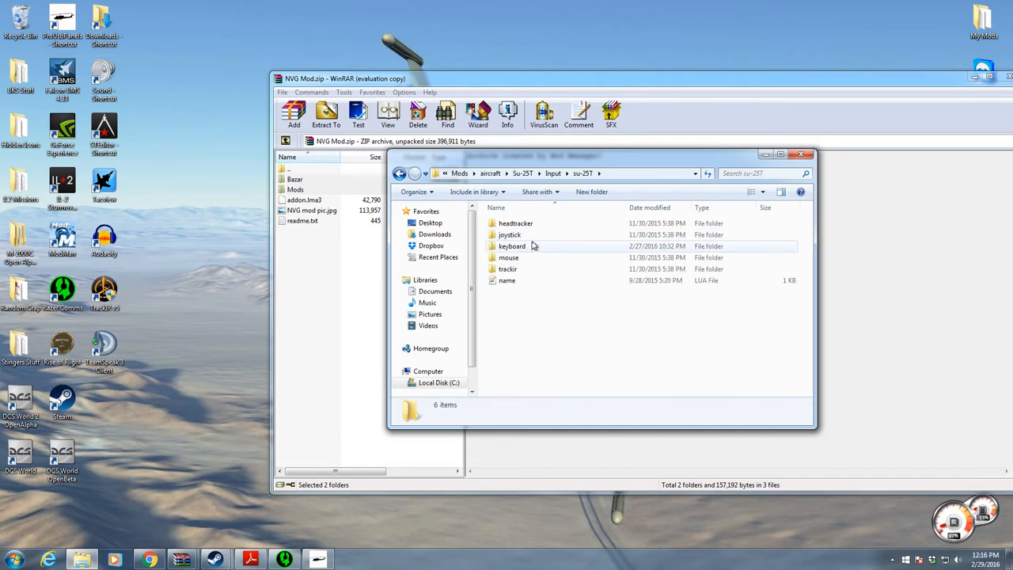
pyautogui.doubleClick(513, 246)
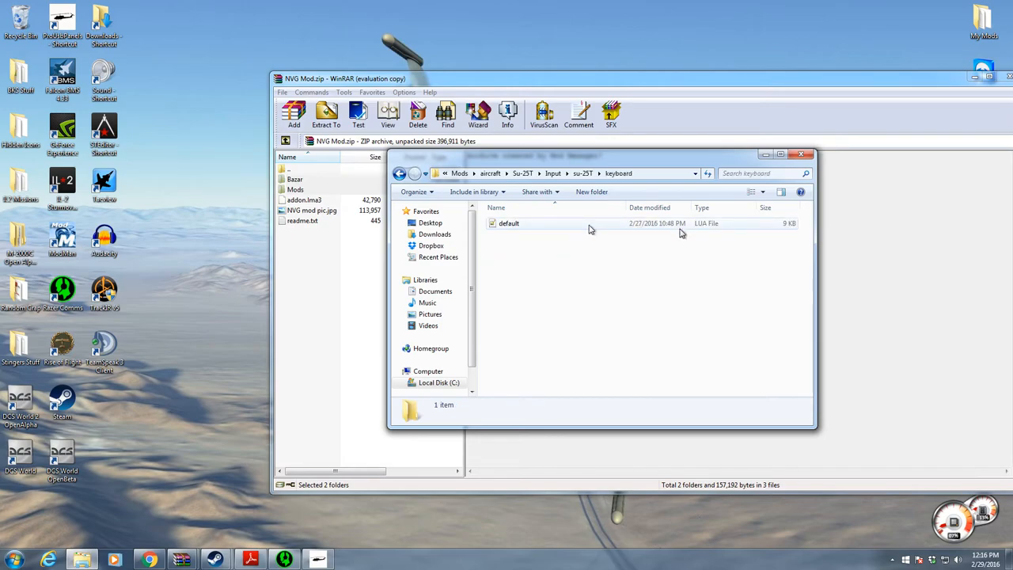
pyautogui.doubleClick(509, 222)
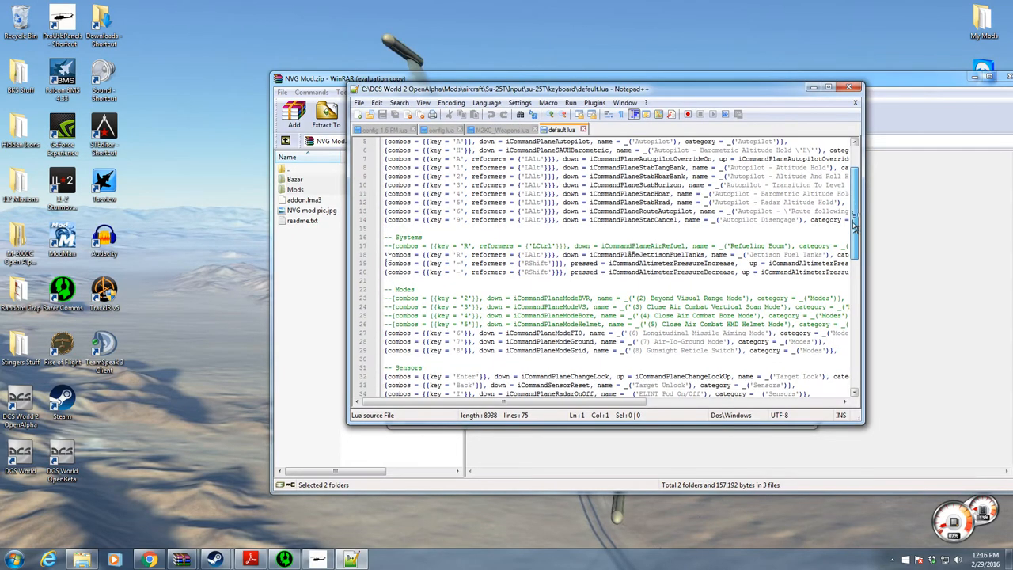
# Scroll to the NVG MOD ADDED BINDS section at the end of default.lua, then close it
pyautogui.scroll(-3)
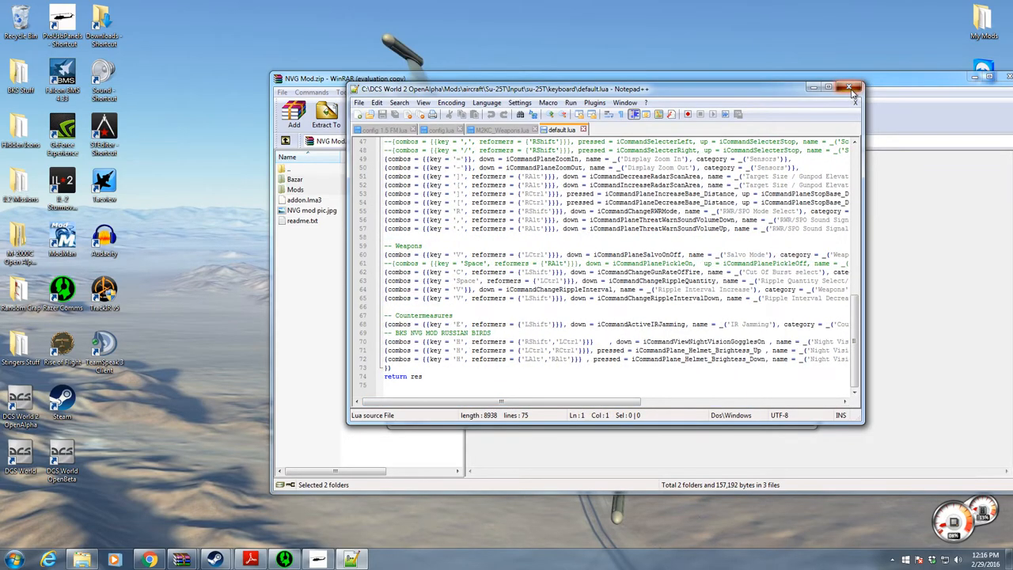
pyautogui.click(855, 87)
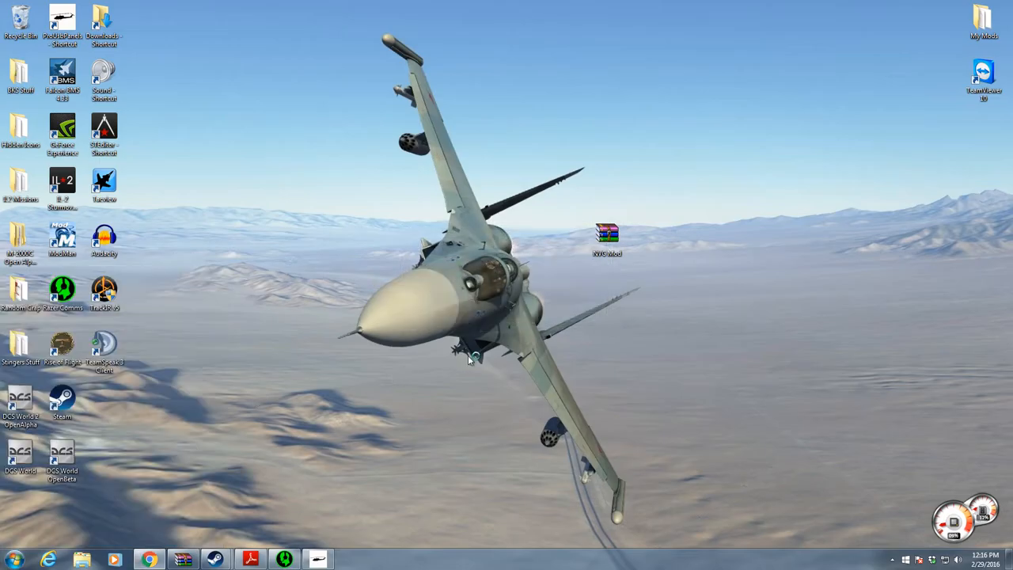
pyautogui.moveTo(545, 273)
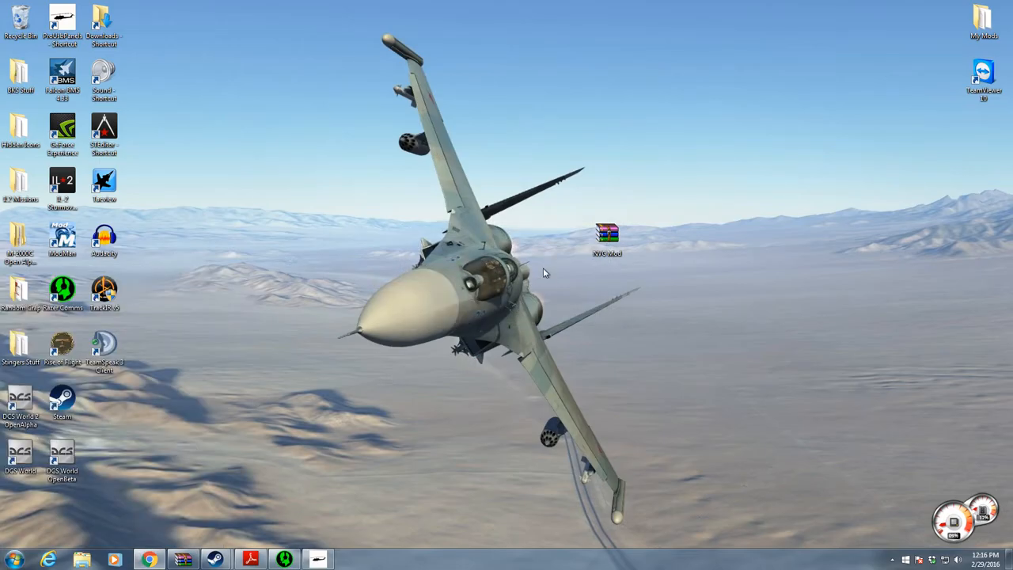
pyautogui.moveTo(526, 303)
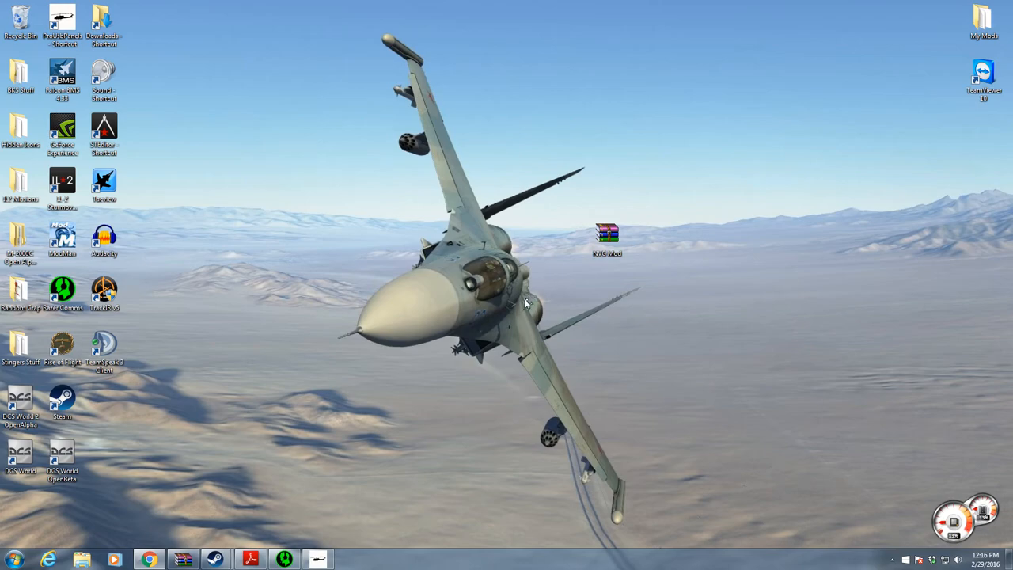
pyautogui.moveTo(505, 335)
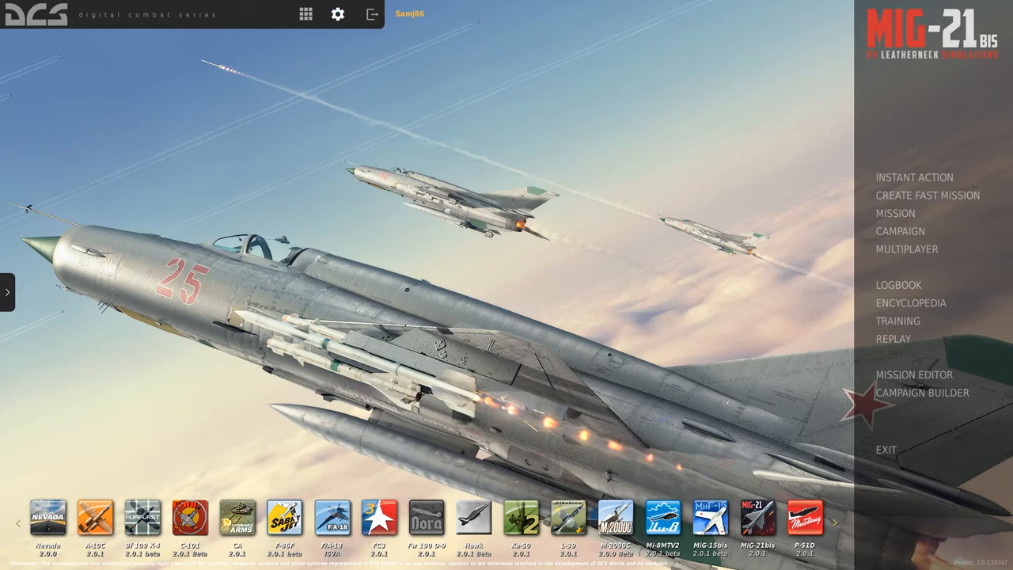
pyautogui.click(339, 14)
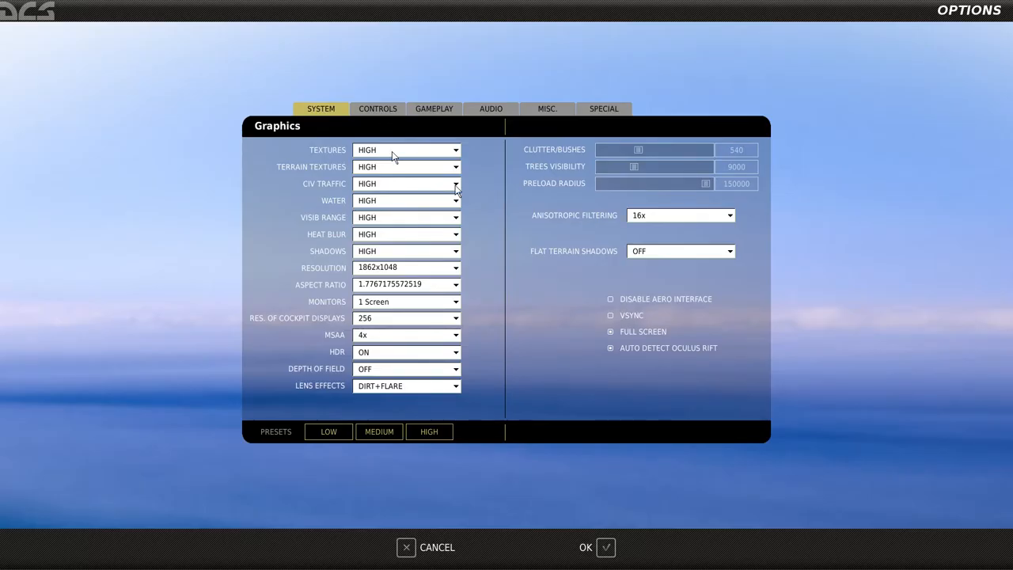
pyautogui.click(377, 108)
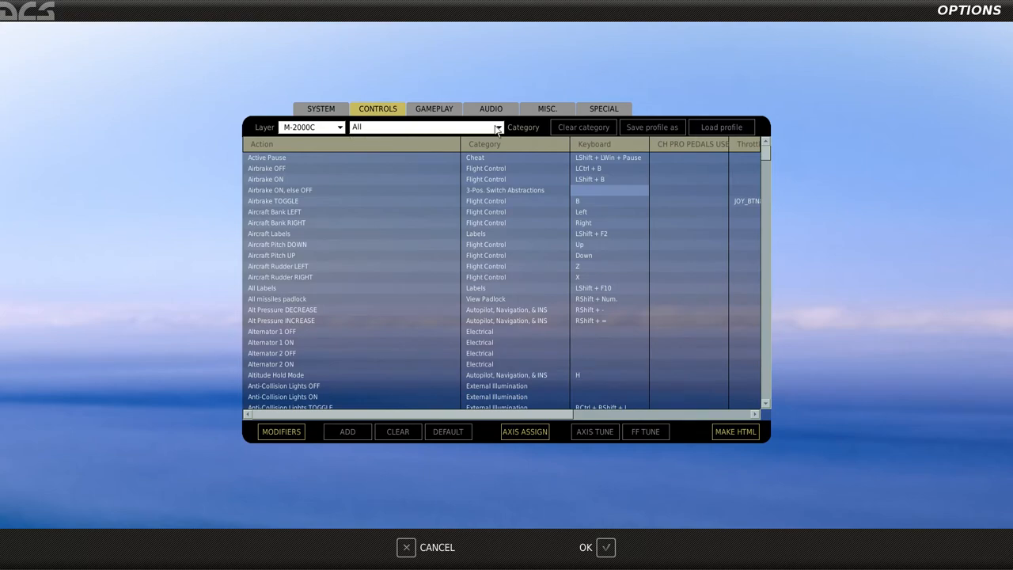
pyautogui.click(497, 127)
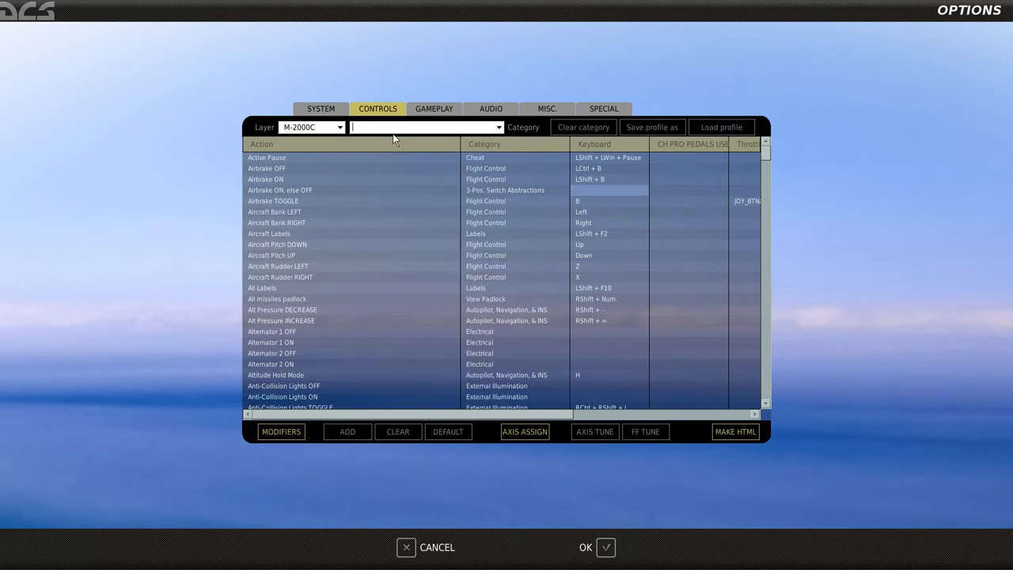
pyautogui.write('nigh')
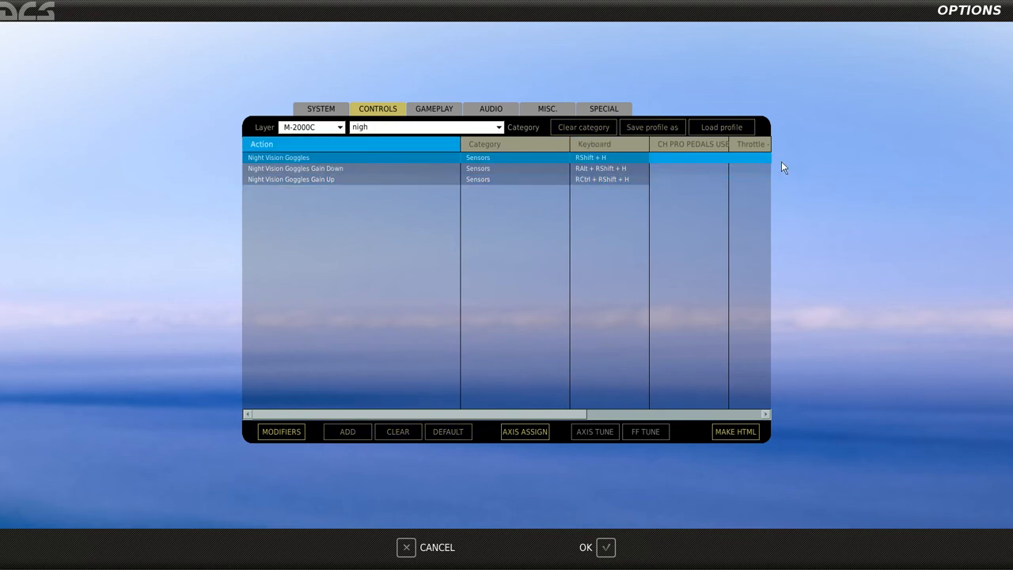
pyautogui.moveTo(450, 138)
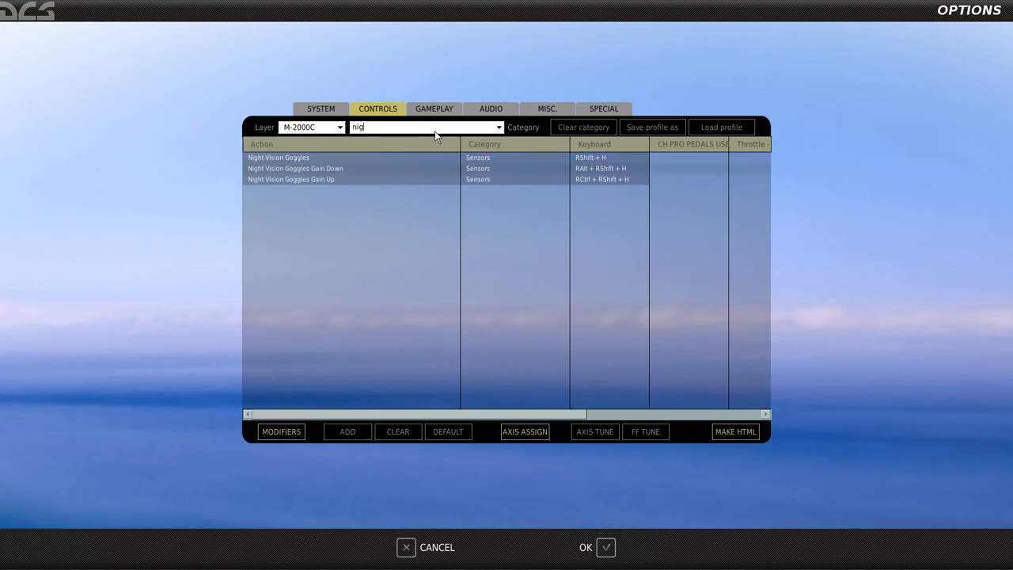
pyautogui.click(339, 126)
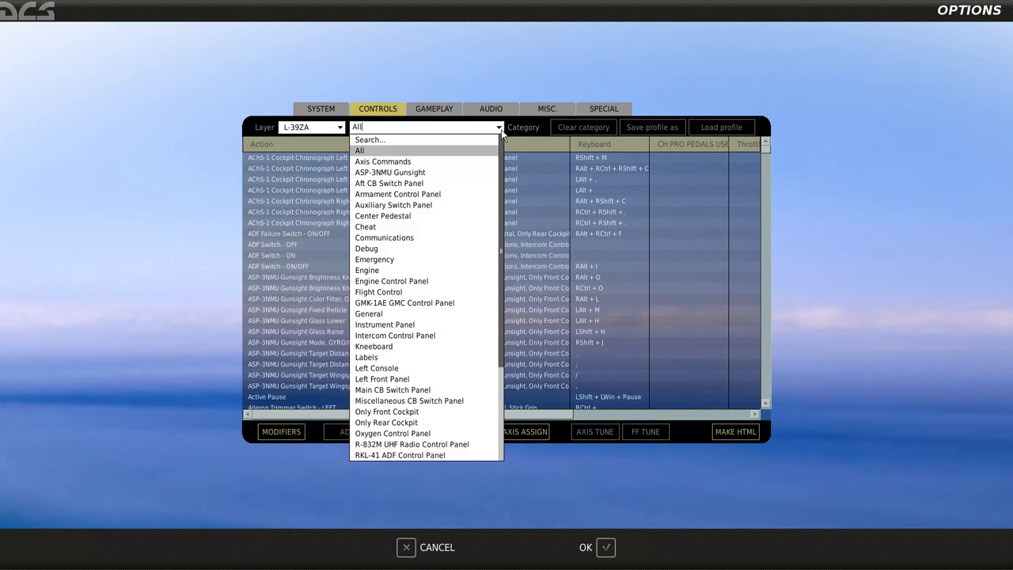
pyautogui.write('night')
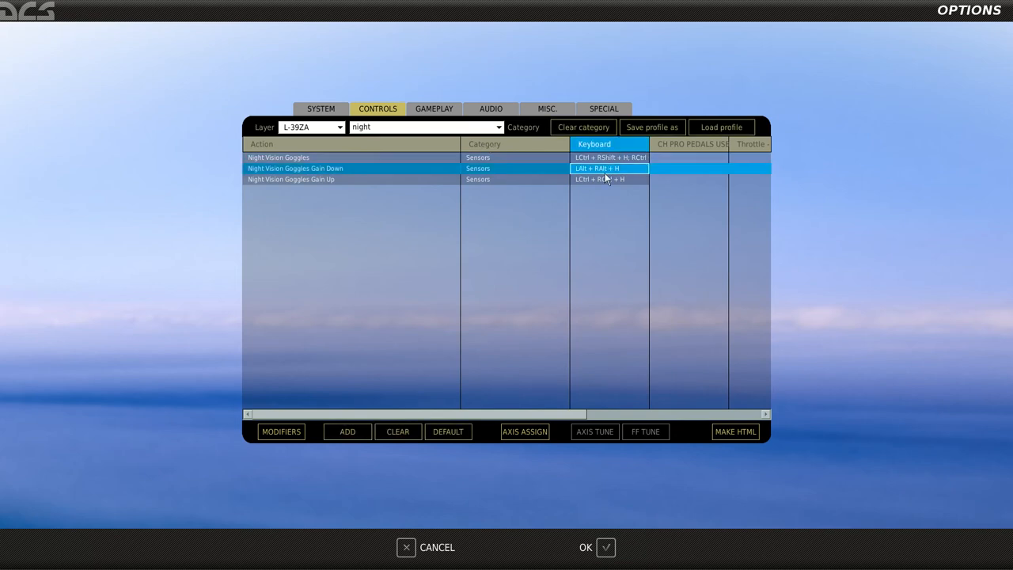
pyautogui.click(586, 548)
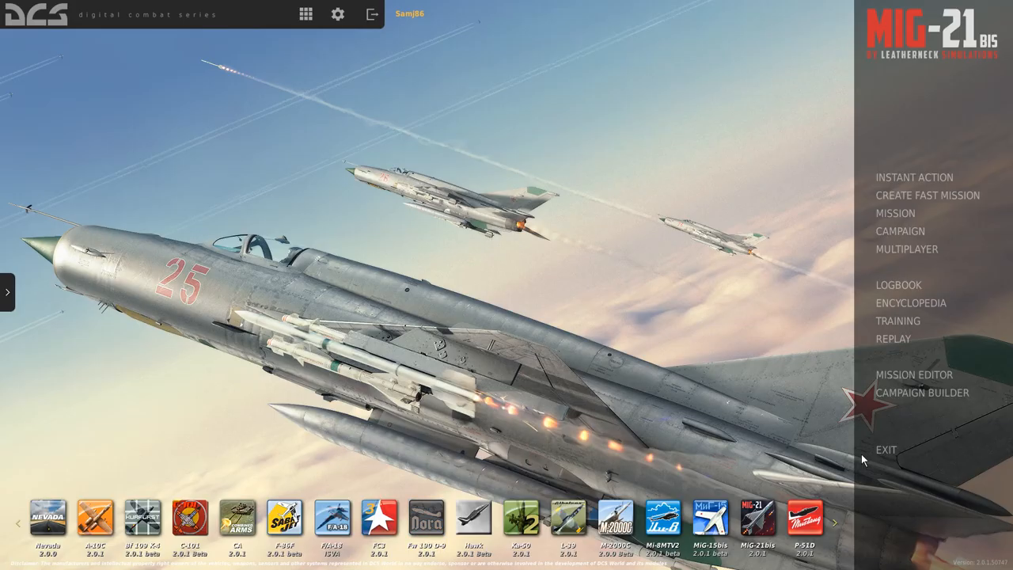